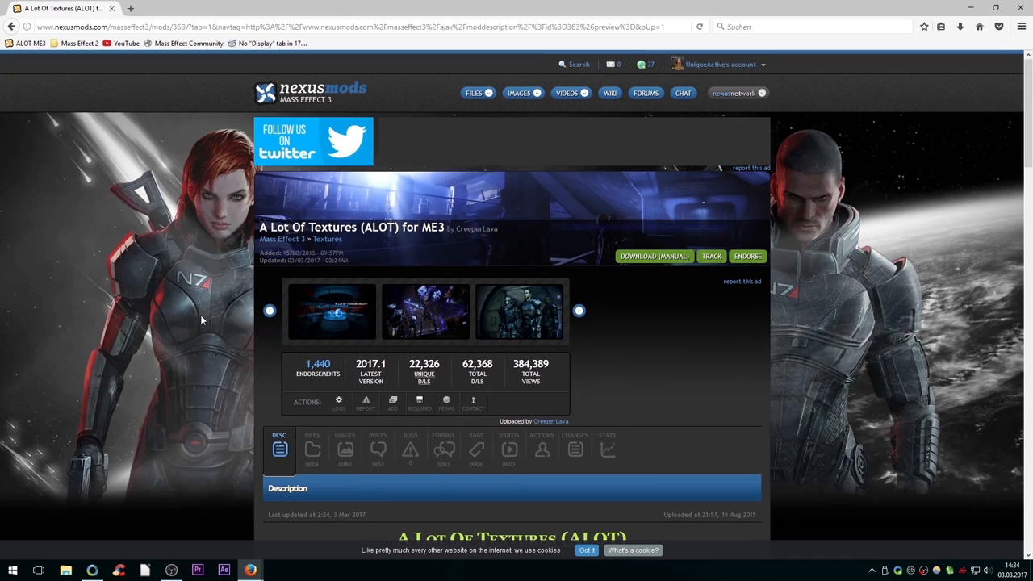
Step: Show the Files list of the ALOT for ME3 mod page on Nexus Mods
scroll(down, 3)
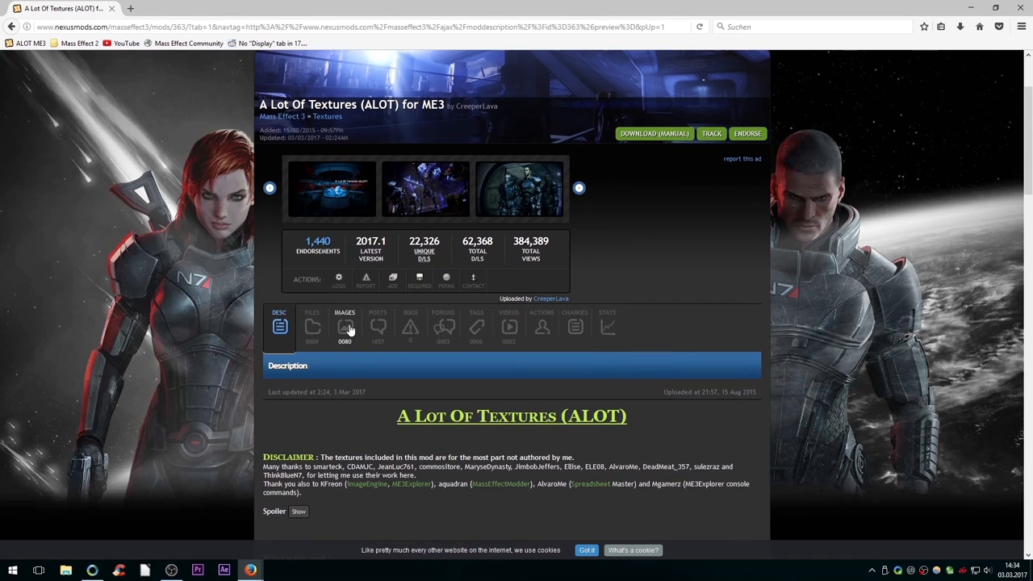
click(312, 327)
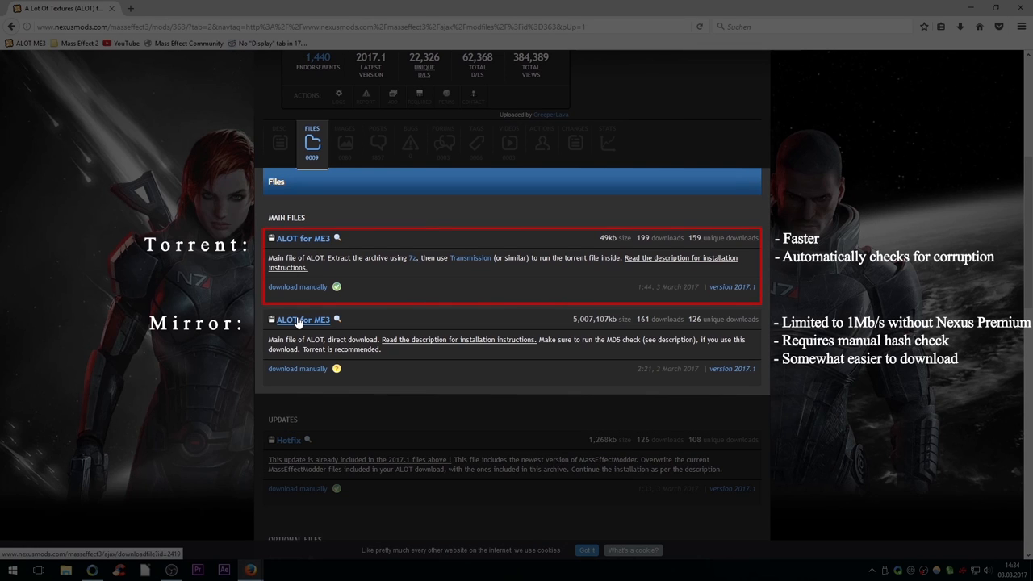
mouse_move(407, 313)
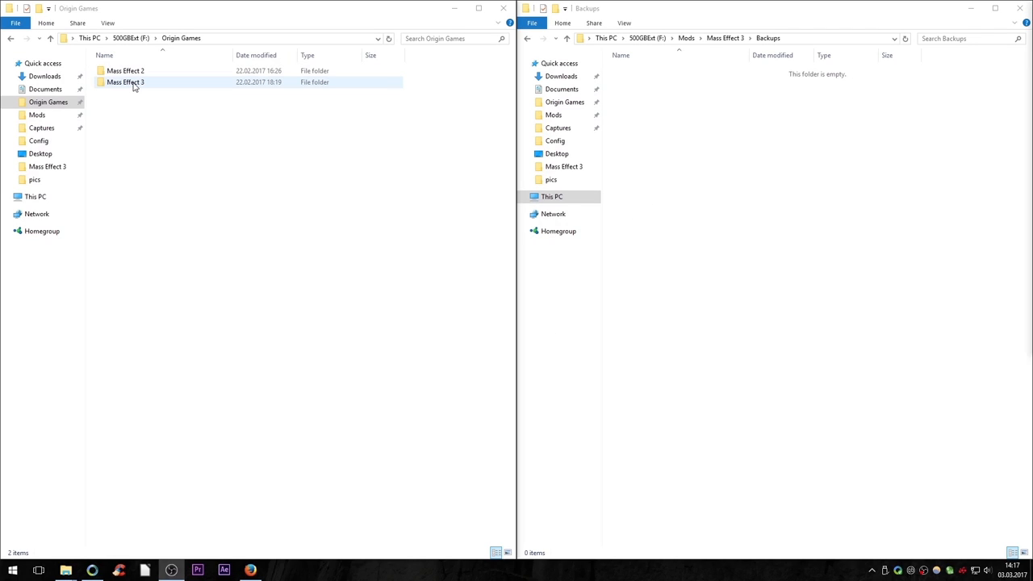
Step: Copy the Mass Effect 3 game folder and paste it into the Backups folder
right_click(126, 81)
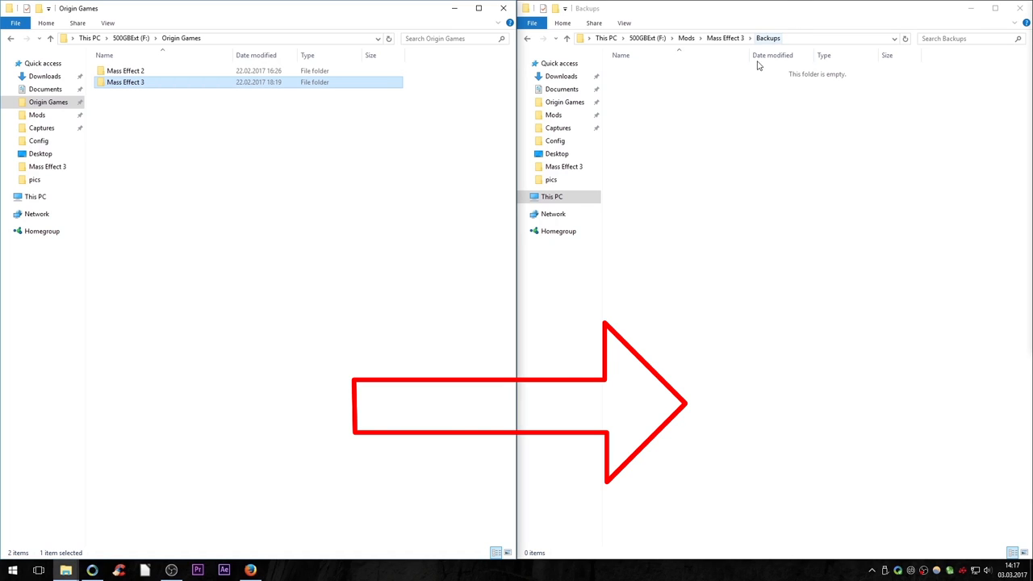
right_click(730, 158)
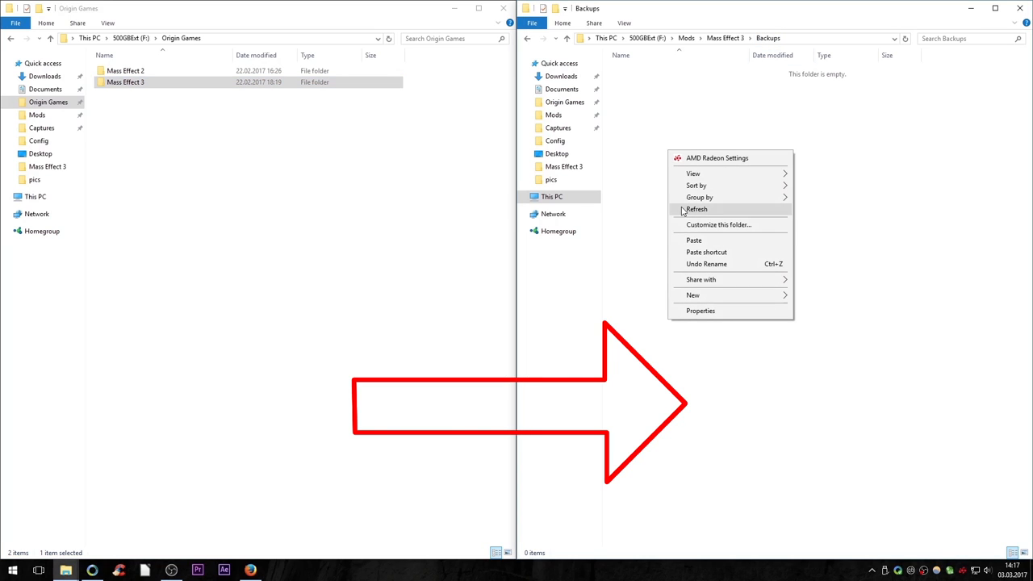
mouse_move(695, 240)
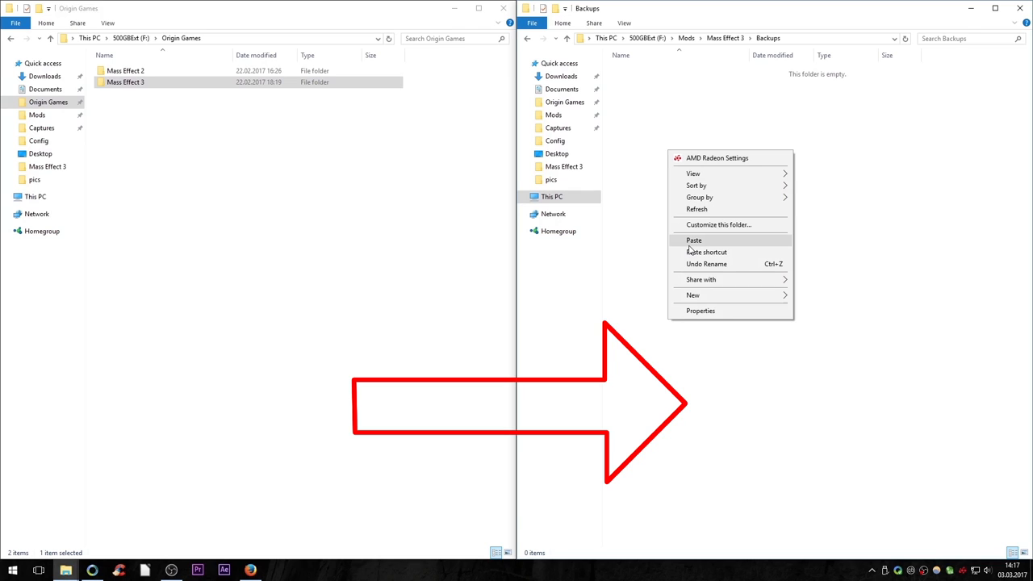
click(694, 240)
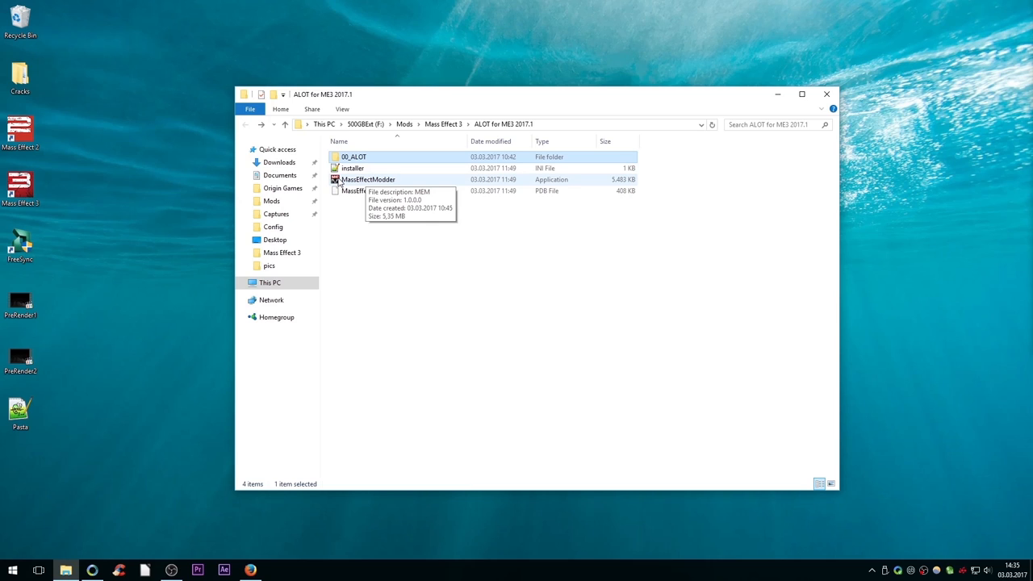
Step: Launch MassEffectModder from the extracted ALOT for ME3 2017.1 folder
click(368, 179)
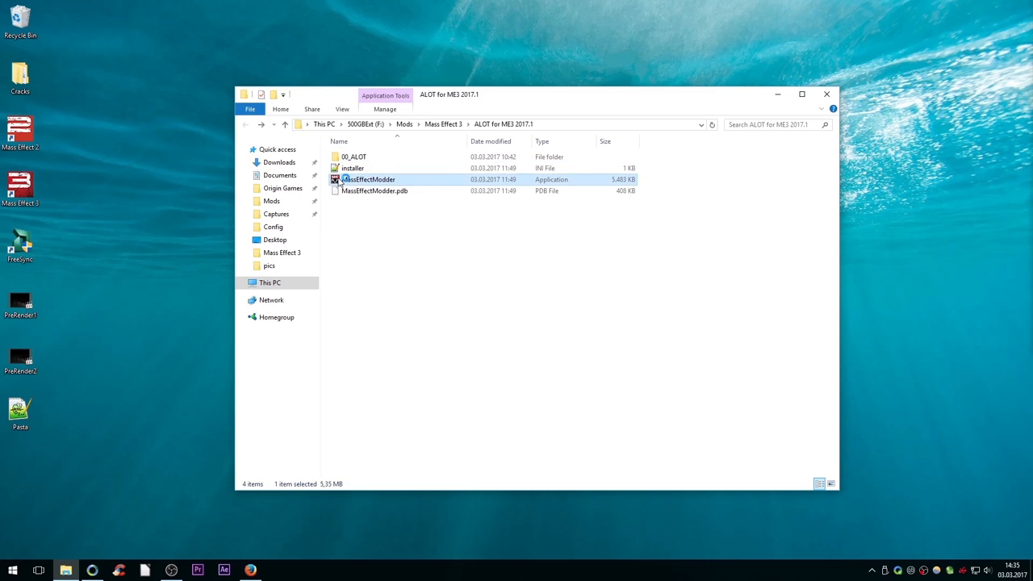
double_click(371, 179)
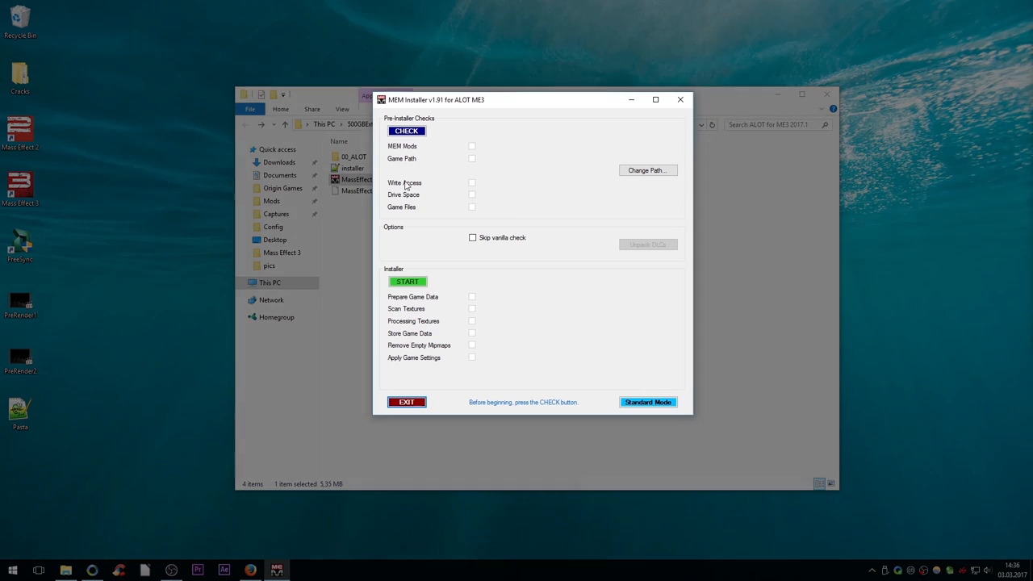
mouse_move(500, 368)
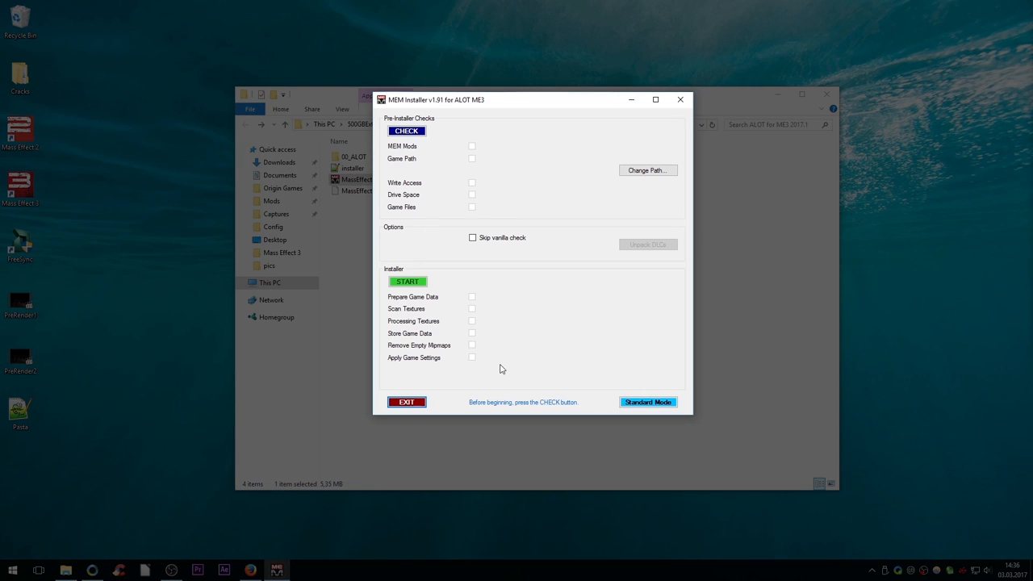
mouse_move(605, 397)
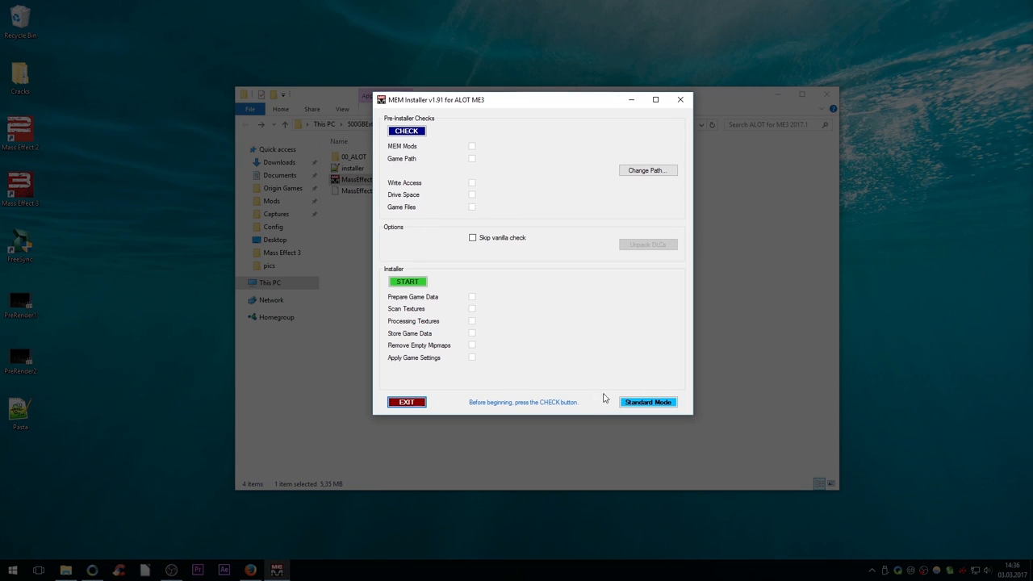
mouse_move(649, 402)
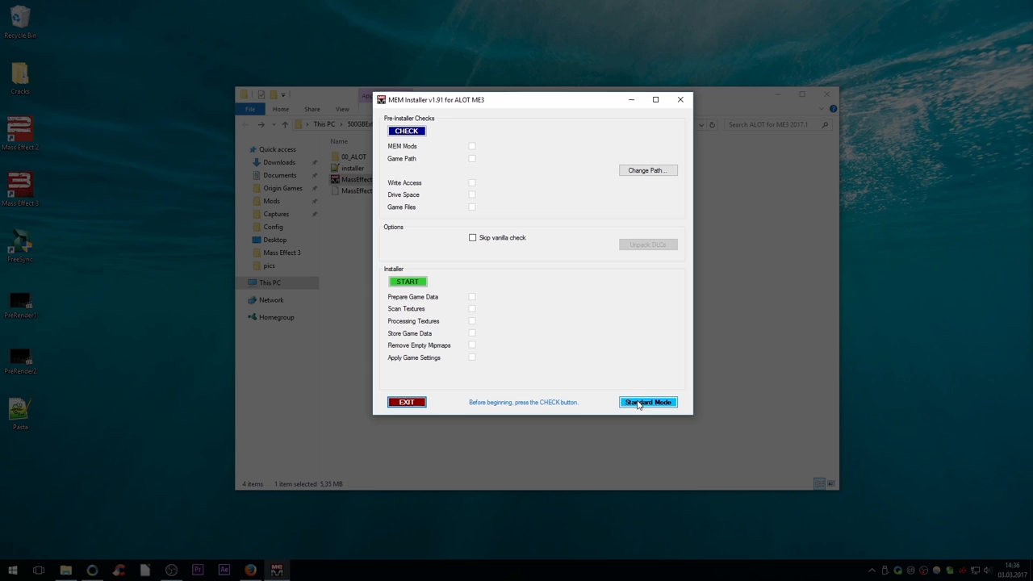
mouse_move(649, 171)
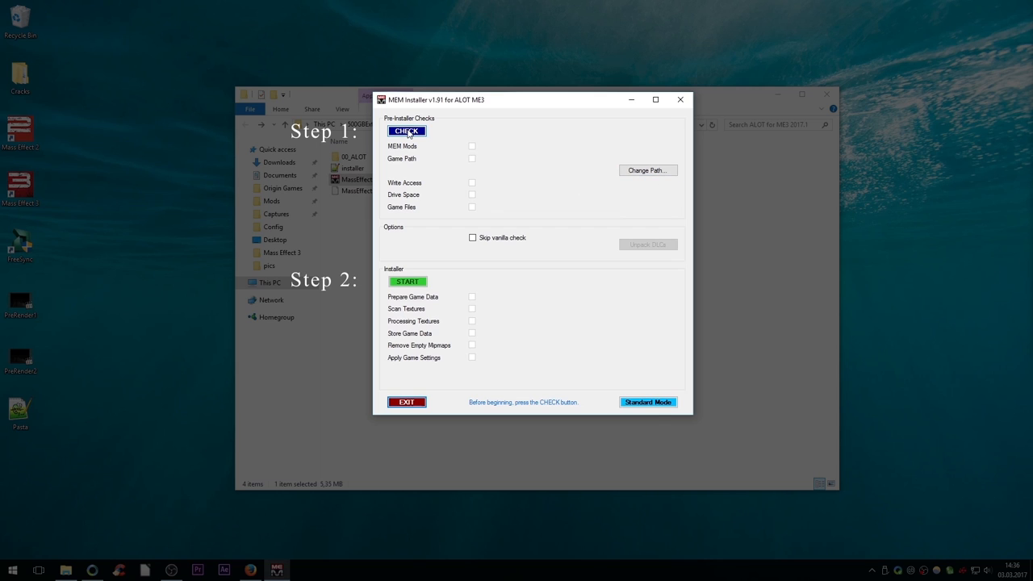
Step: Run the MEM Installer pre-installation checks before installing the ALOT textures
click(407, 131)
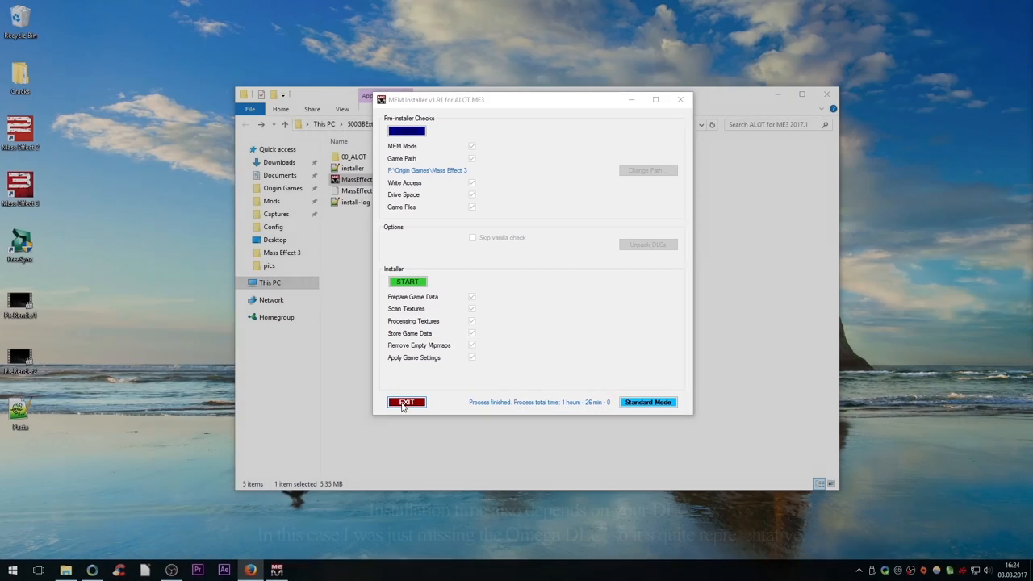
Step: Exit the finished MEM Installer and browse into Documents > BioWare > Mass Effect 3
click(407, 402)
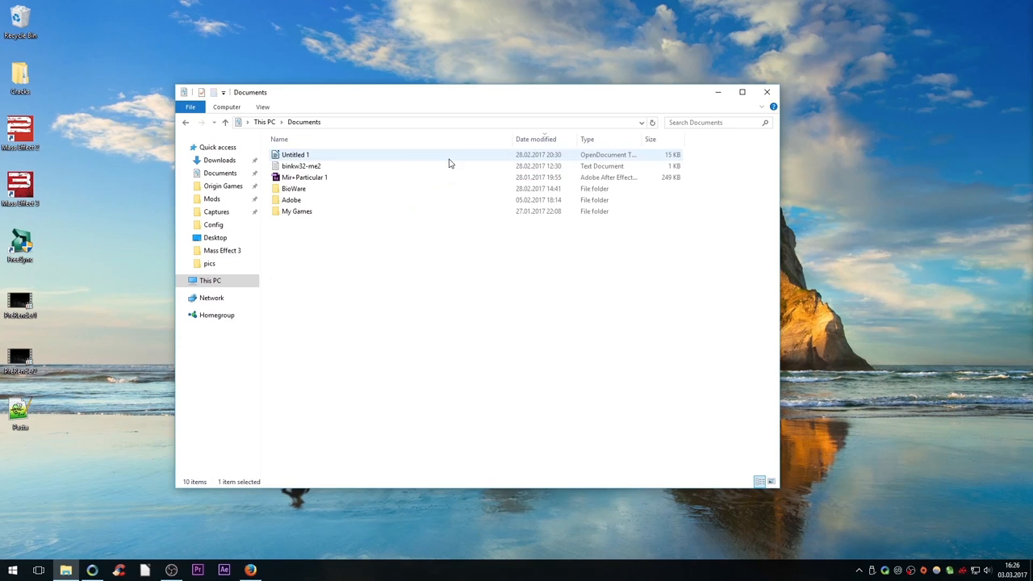
double_click(294, 187)
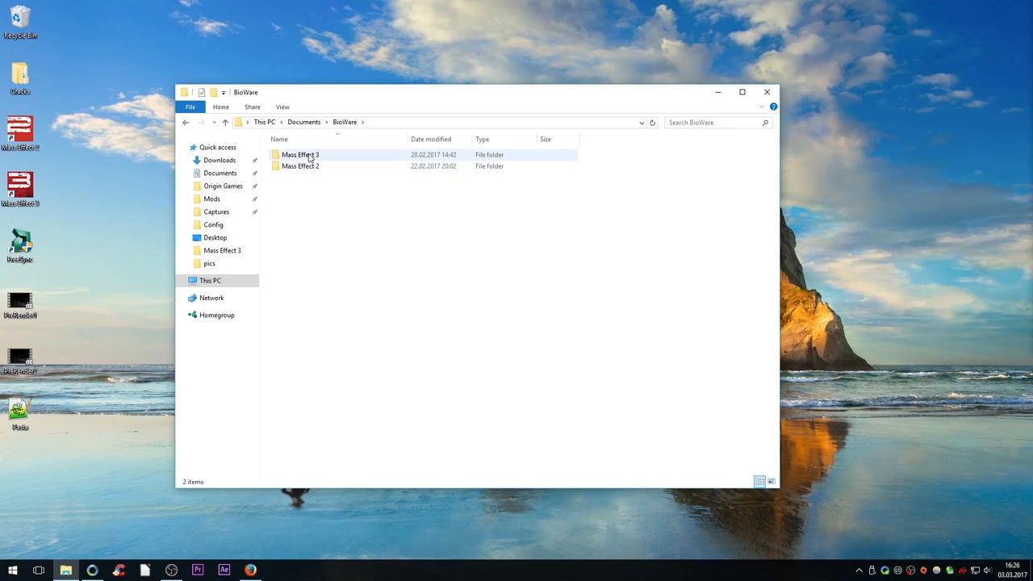
double_click(300, 155)
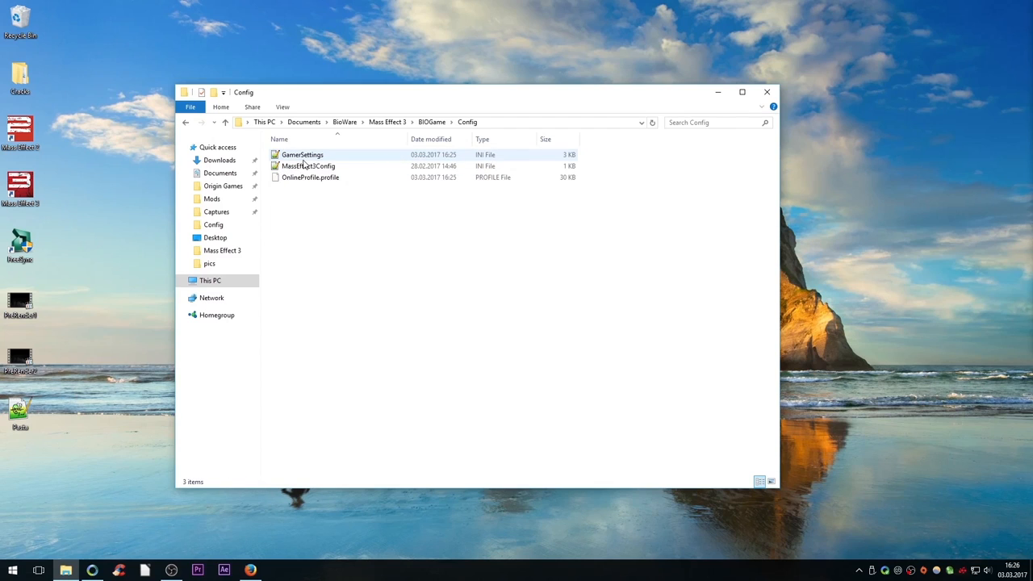
Step: Open GameSettings.ini in Notepad++ and review it, then scroll the ALOT page to its FAQ
double_click(302, 155)
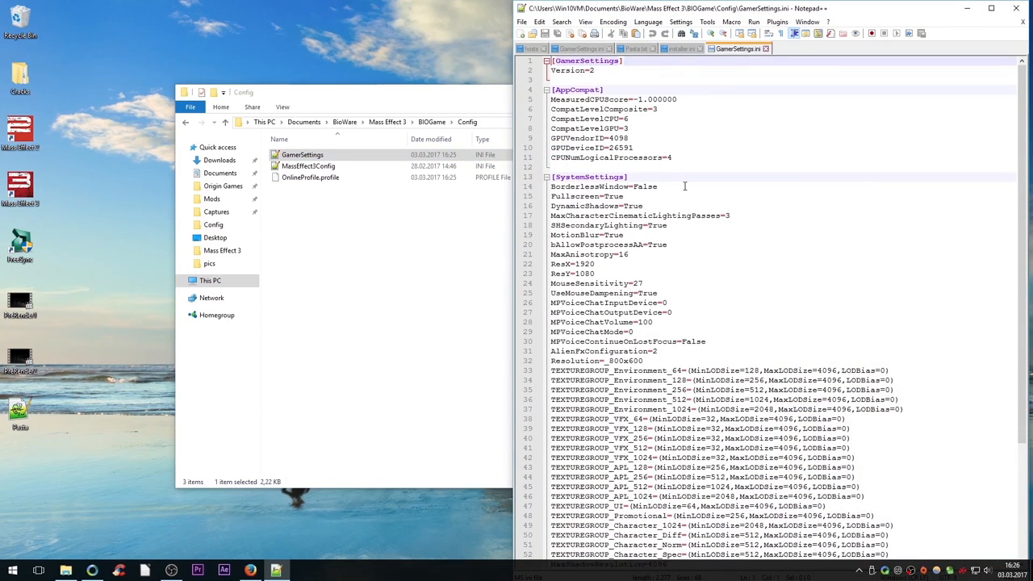
scroll(down, 3)
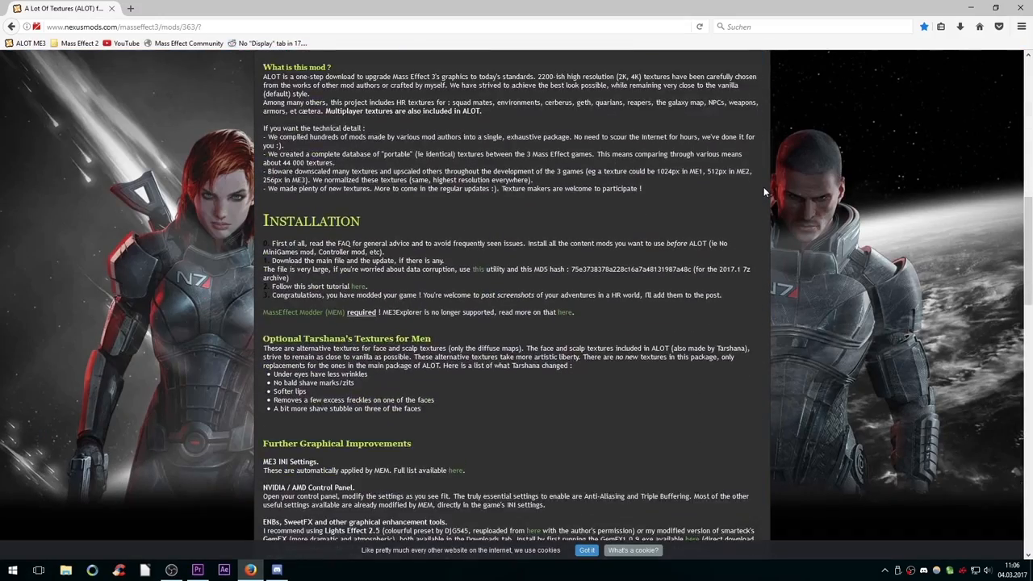
scroll(down, 3)
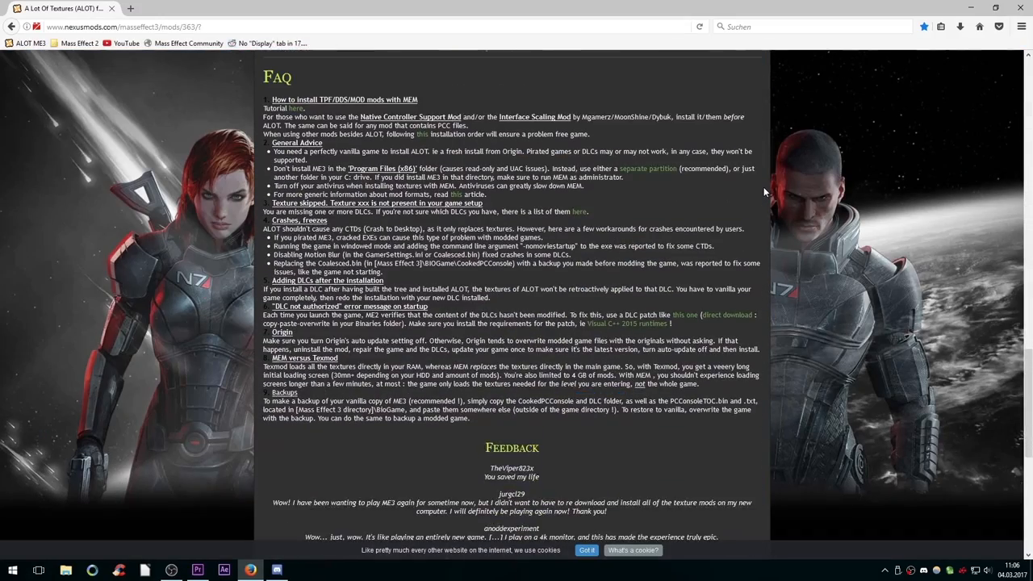